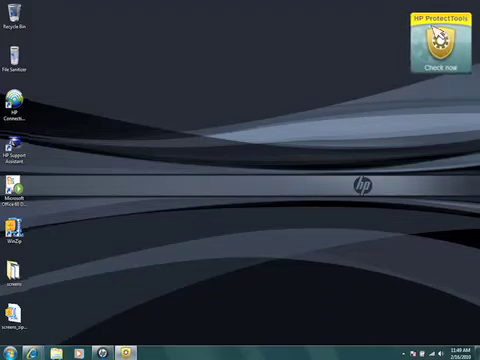
- Start the HP ProtectTools Security Manager setup wizard from the desktop 'Check now' gadget
left_click(434, 45)
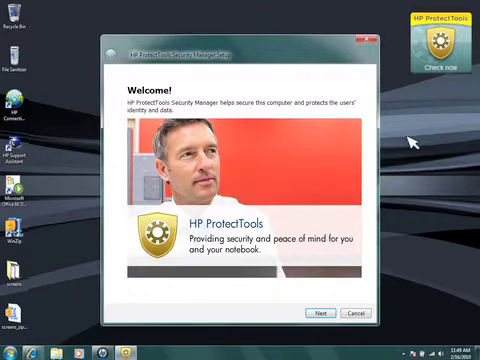
- Pass the Welcome page and accept Windows Logon Security and Pre-Boot Security as enabled
left_click(321, 313)
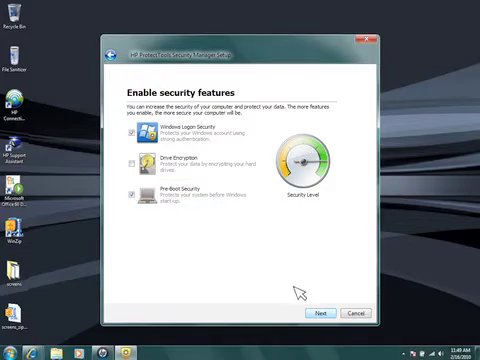
left_click(318, 313)
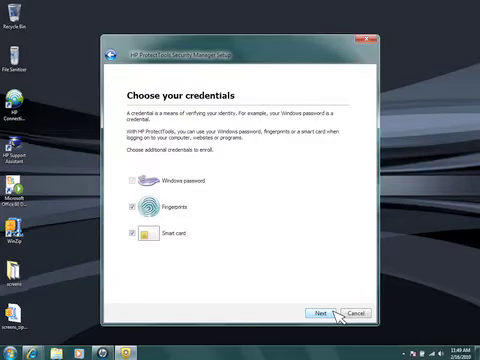
- Confirm the chosen credentials, then save the scanned fingerprints including the right middle finger
left_click(321, 314)
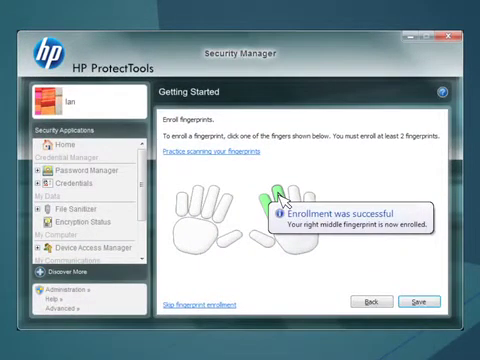
left_click(424, 301)
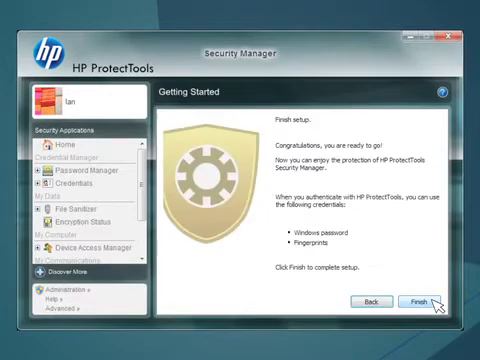
- Finish the setup wizard to reach the Security Manager Home page
left_click(422, 301)
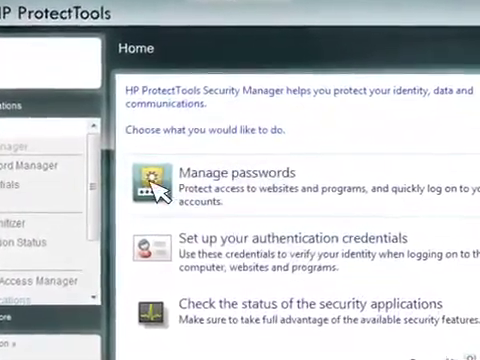
left_click(244, 172)
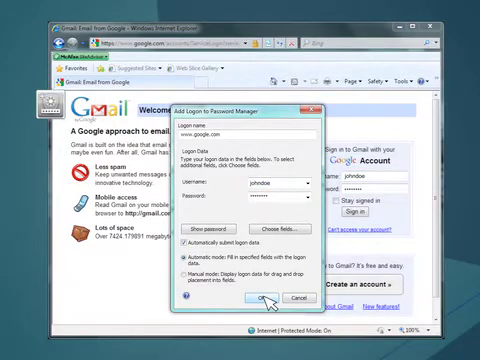
left_click(258, 298)
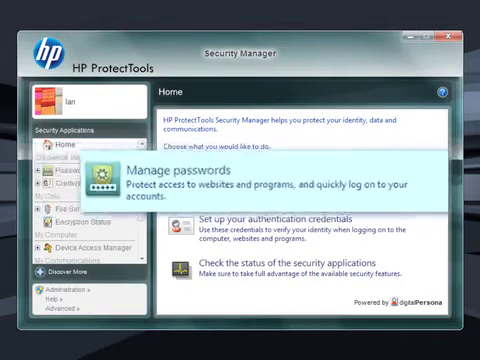
mouse_move(280, 220)
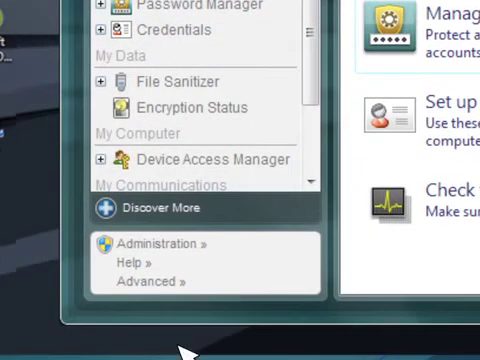
mouse_move(150, 250)
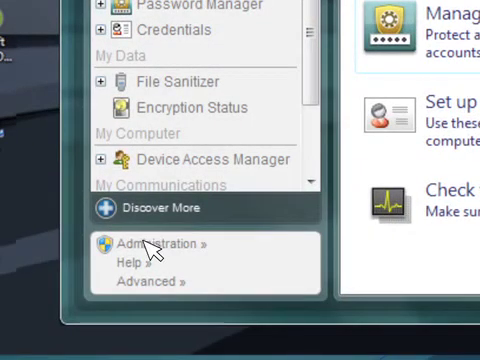
- Open the Administrative Console via Administration » in the lower-left panel
left_click(148, 243)
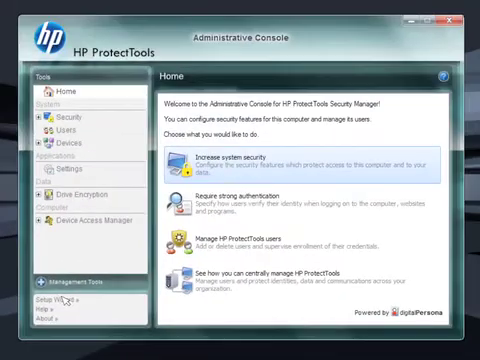